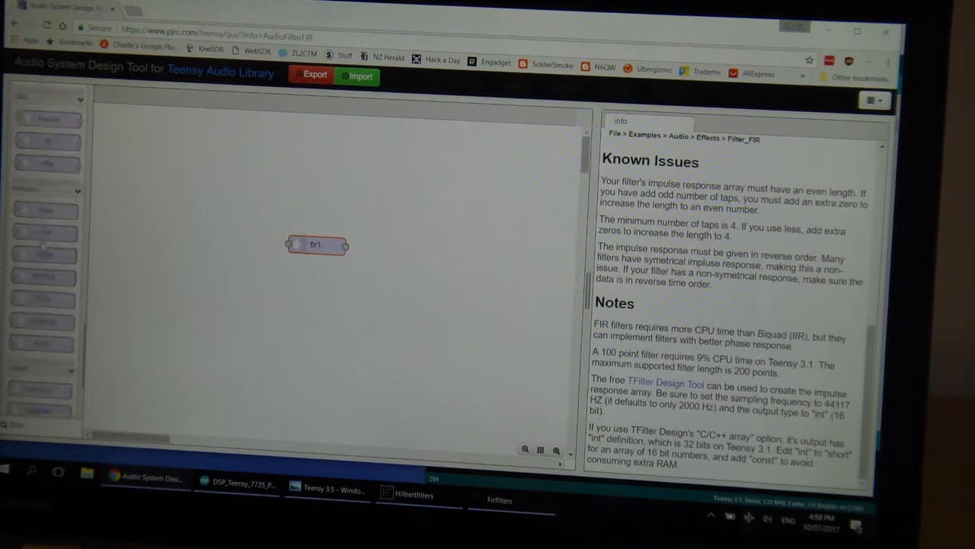
Step: Add a second fir object (fir2), read its documentation, then add an i2s input object
{"action": "scroll", "scroll_direction": "down", "scroll_amount": 3}
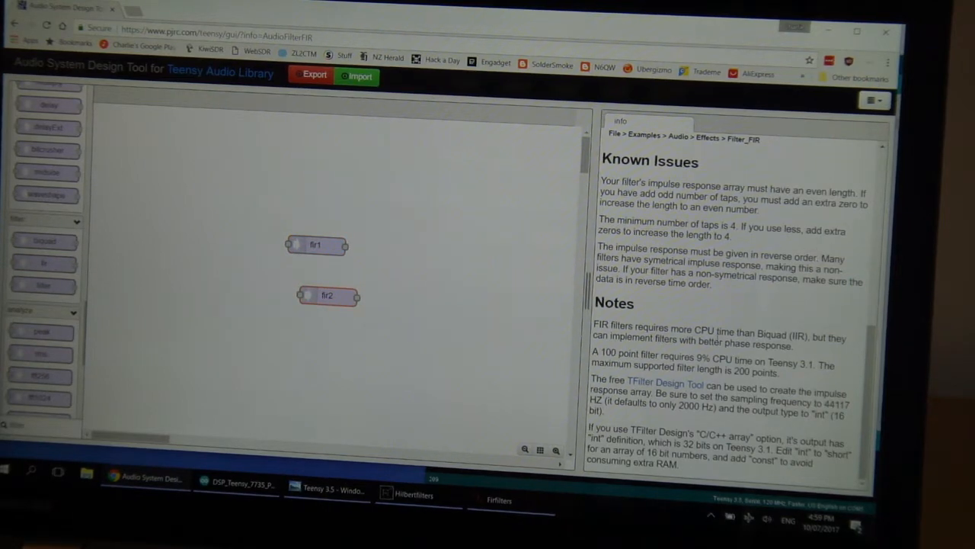
{"action": "left_click", "coordinate": [327, 295]}
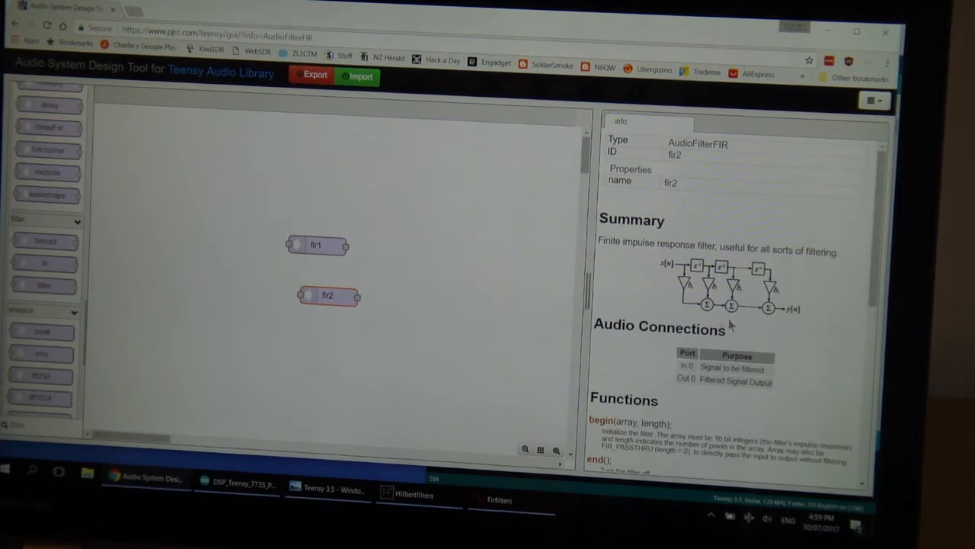
{"action": "scroll", "scroll_direction": "down", "scroll_amount": 3}
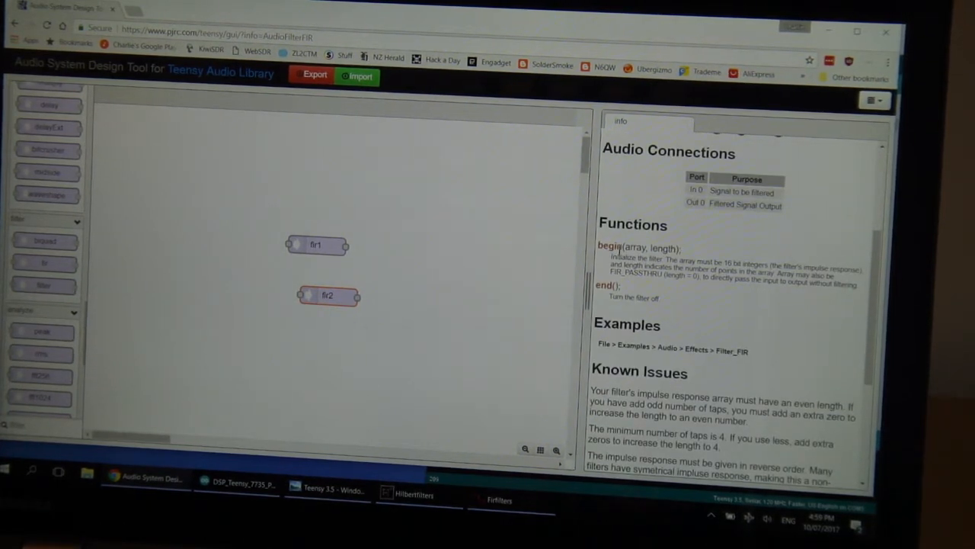
{"action": "scroll", "scroll_direction": "down", "scroll_amount": 3}
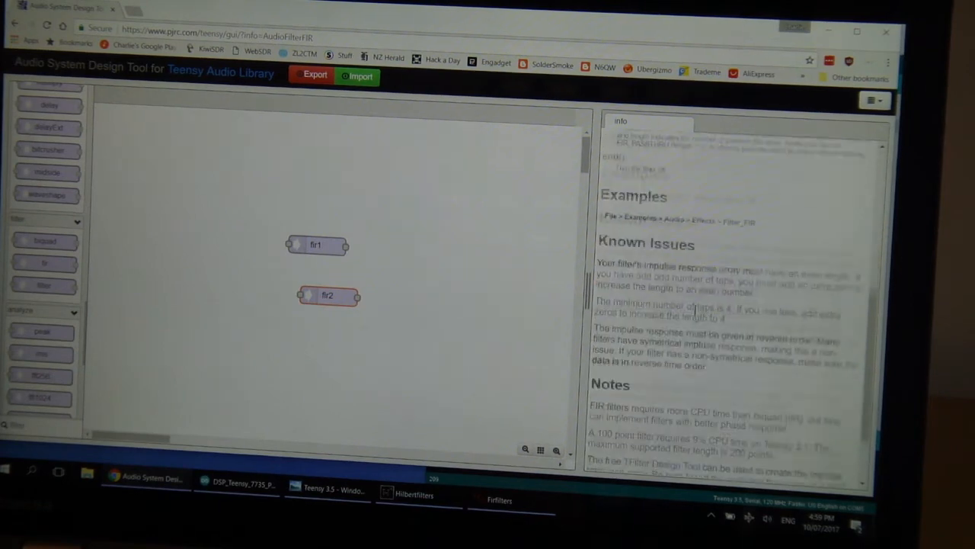
{"action": "scroll", "scroll_direction": "down", "scroll_amount": 3}
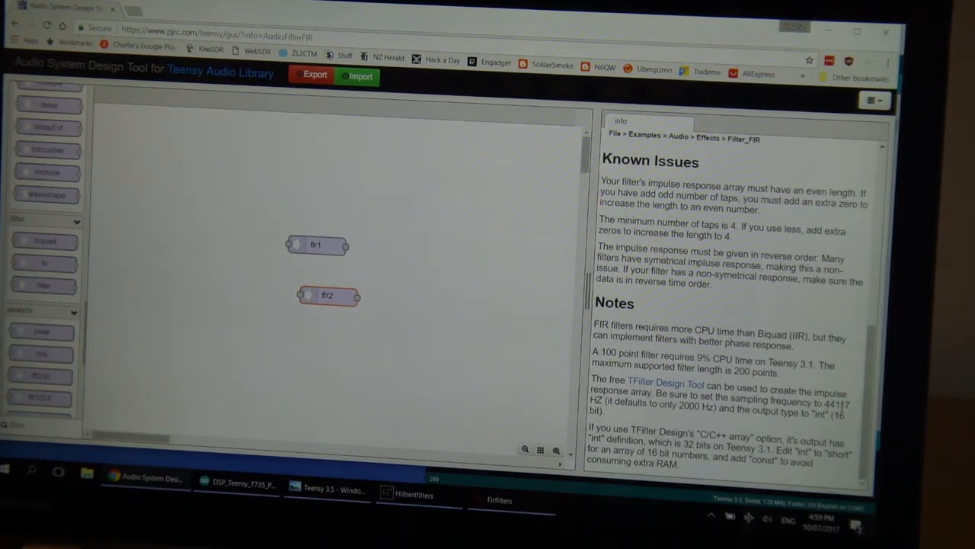
{"action": "double_click", "coordinate": [834, 402]}
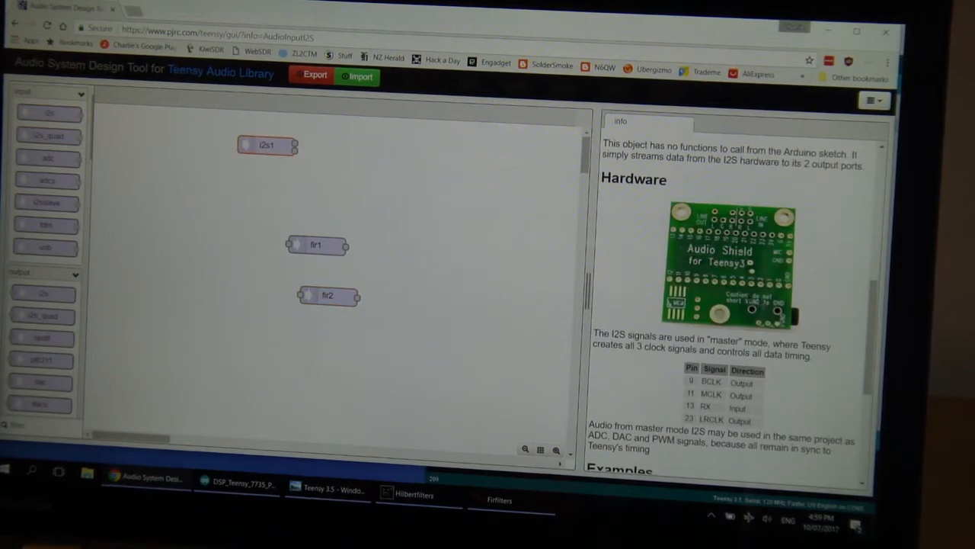
{"action": "scroll", "scroll_direction": "down", "scroll_amount": 3}
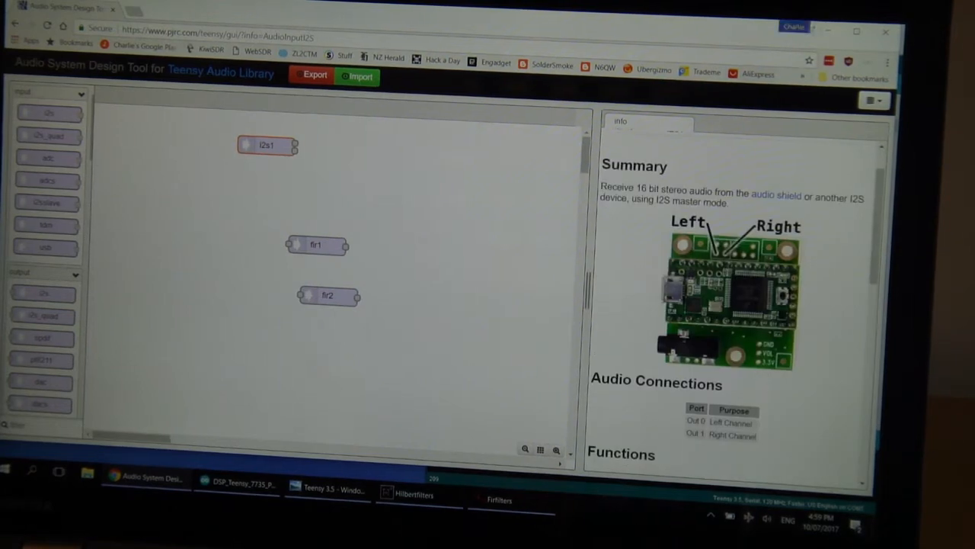
{"action": "left_click", "coordinate": [237, 480]}
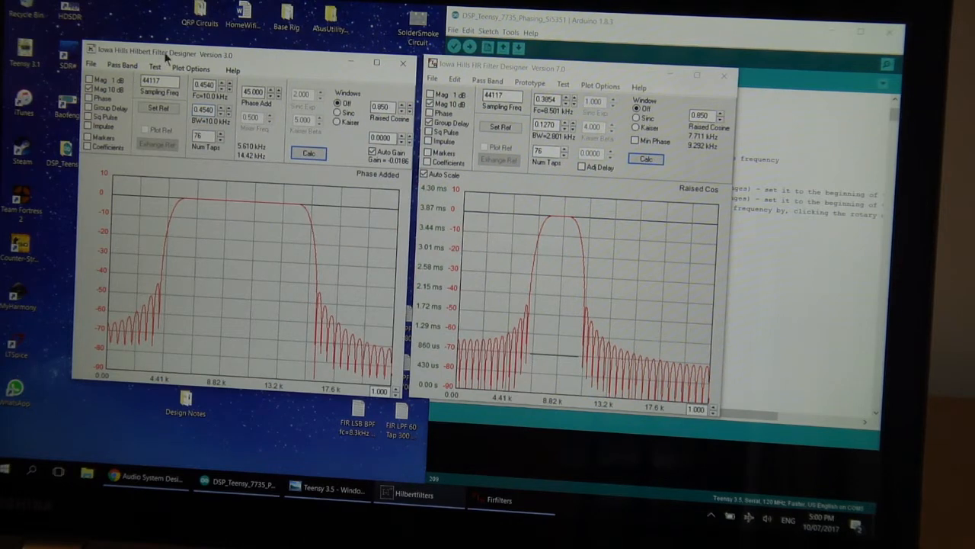
{"action": "mouse_move", "coordinate": [485, 73]}
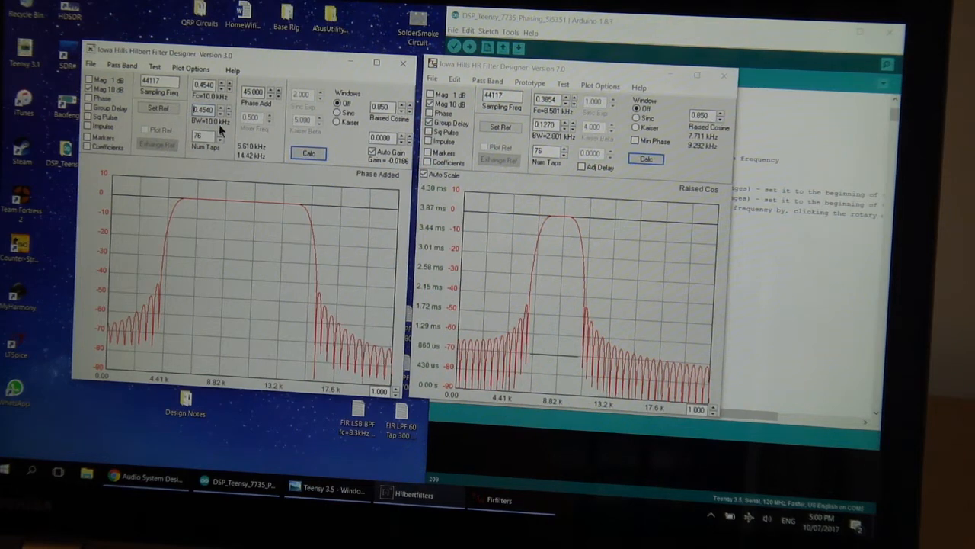
{"action": "mouse_move", "coordinate": [244, 171]}
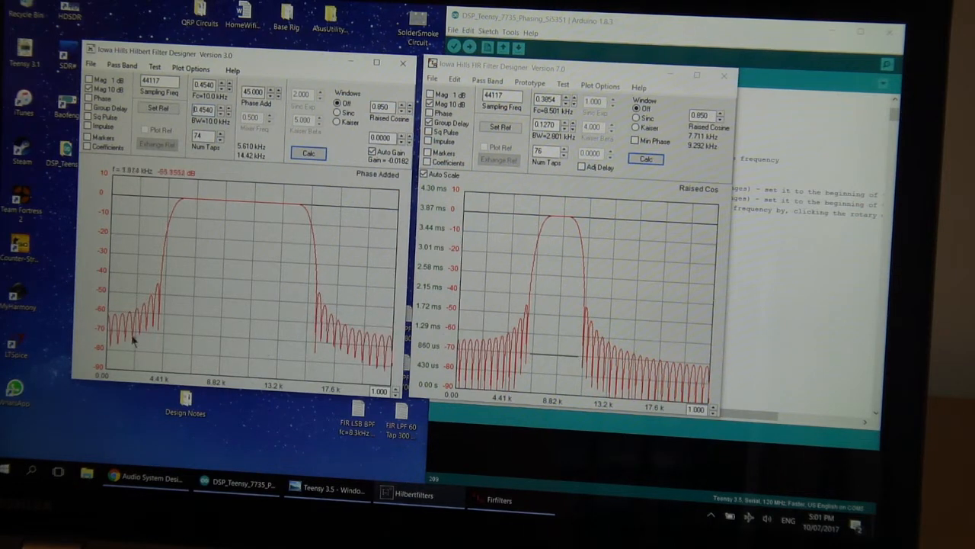
Step: Try higher Num Taps values with the spin buttons, then return the tap count to 76
{"action": "left_click", "coordinate": [221, 134]}
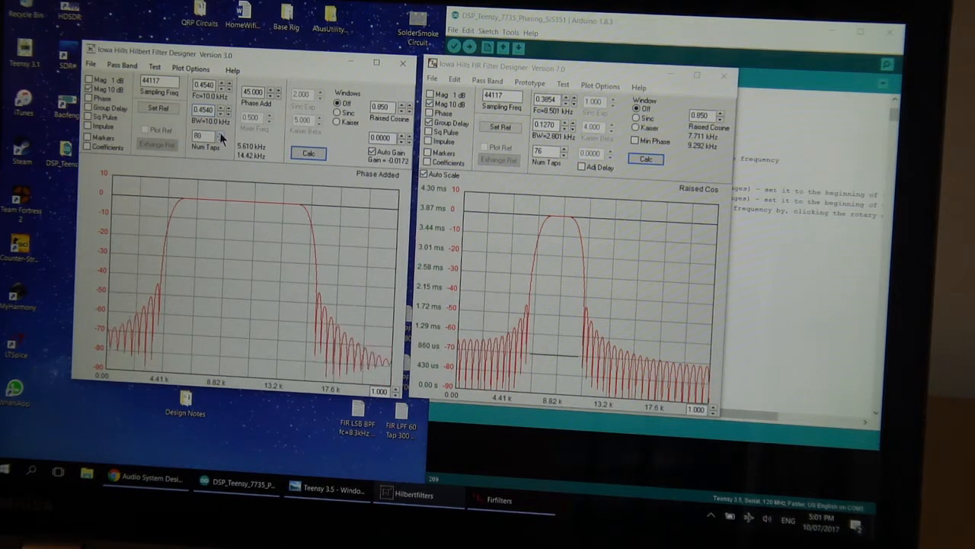
{"action": "left_click", "coordinate": [221, 134]}
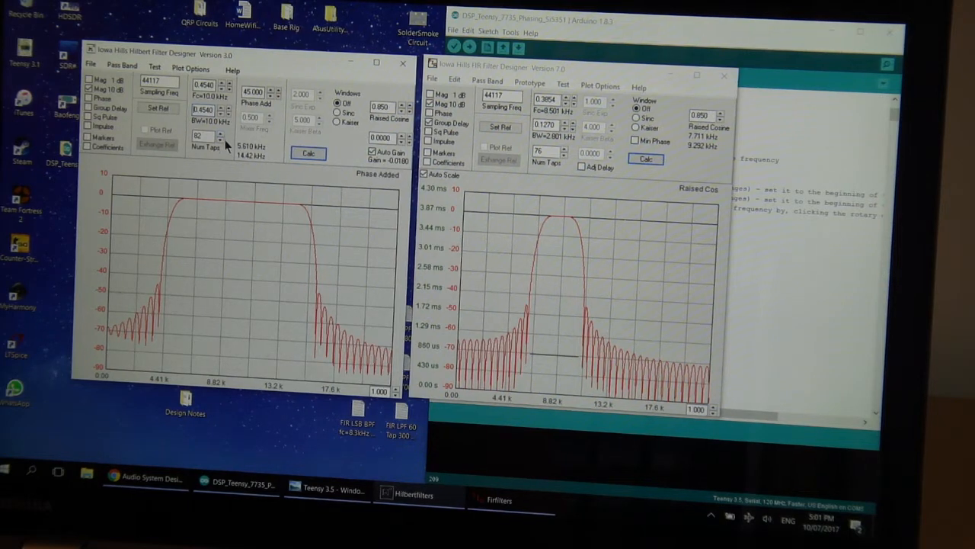
{"action": "left_click", "coordinate": [220, 138]}
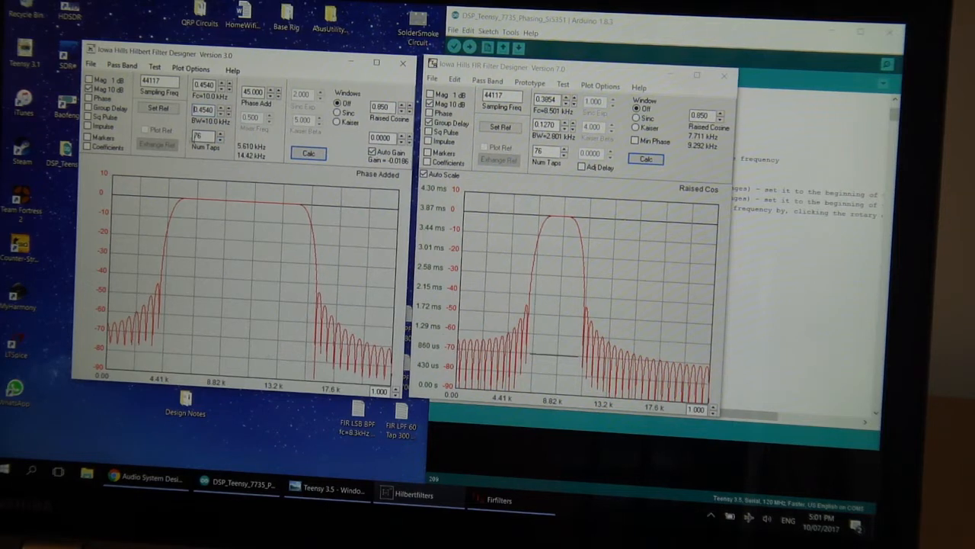
Step: Check the Pass Band list, then show the Hilbert filter's coefficient list via the Coefficients checkbox
{"action": "left_click", "coordinate": [121, 66]}
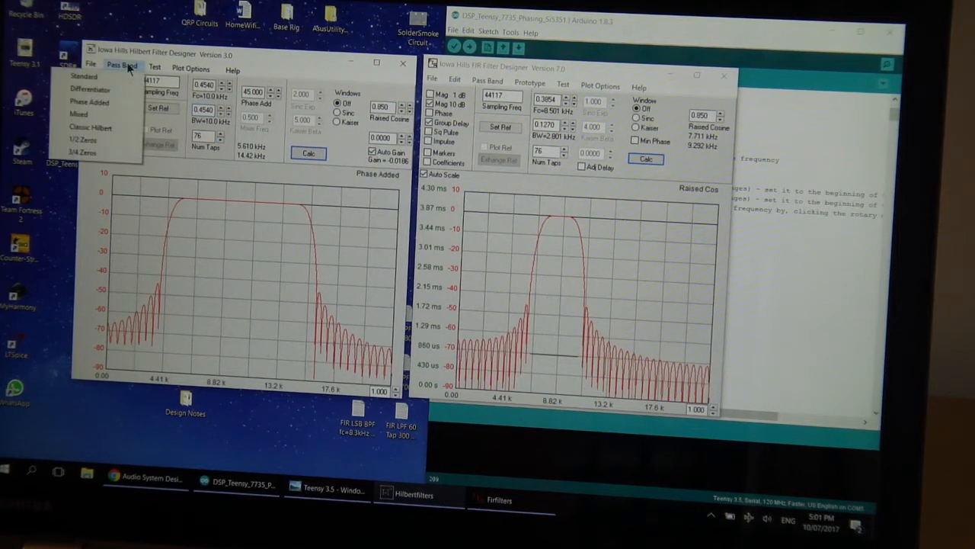
{"action": "mouse_move", "coordinate": [89, 102]}
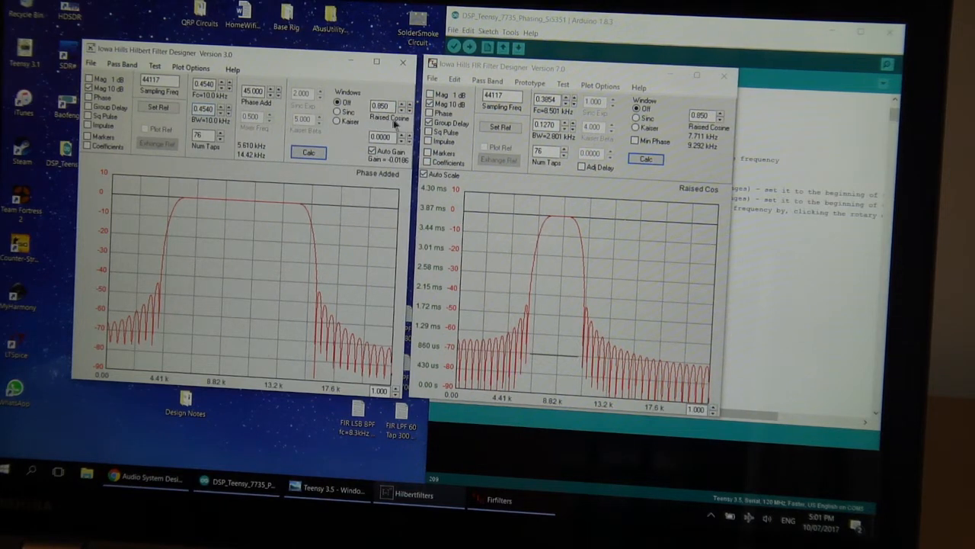
{"action": "mouse_move", "coordinate": [320, 320]}
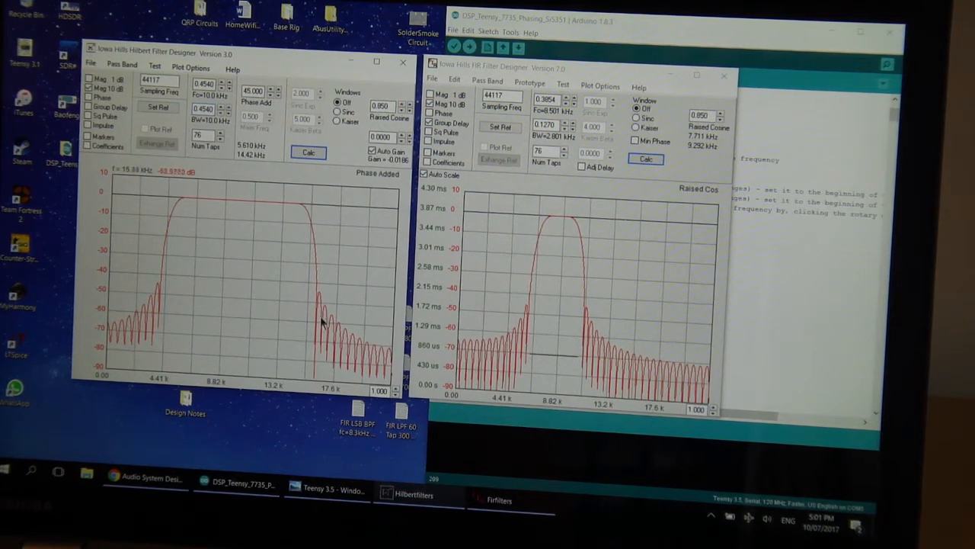
{"action": "mouse_move", "coordinate": [103, 276]}
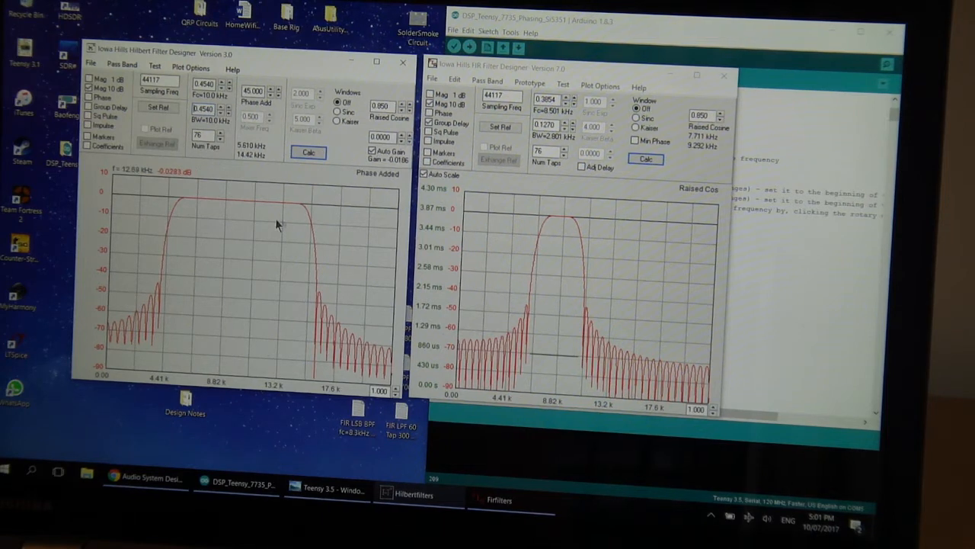
{"action": "left_click", "coordinate": [309, 152]}
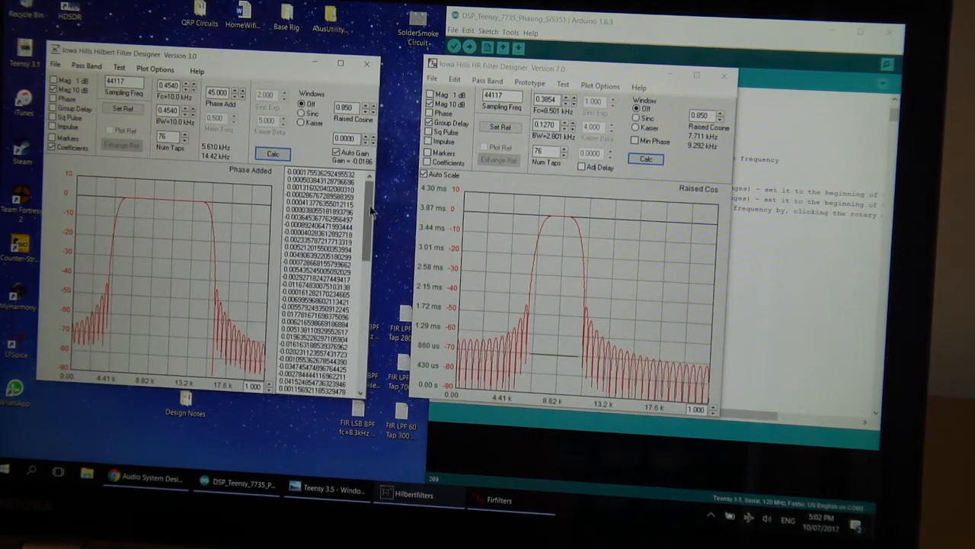
Step: Scroll through the coefficient list before hiding it again
{"action": "scroll", "scroll_direction": "down", "scroll_amount": 3}
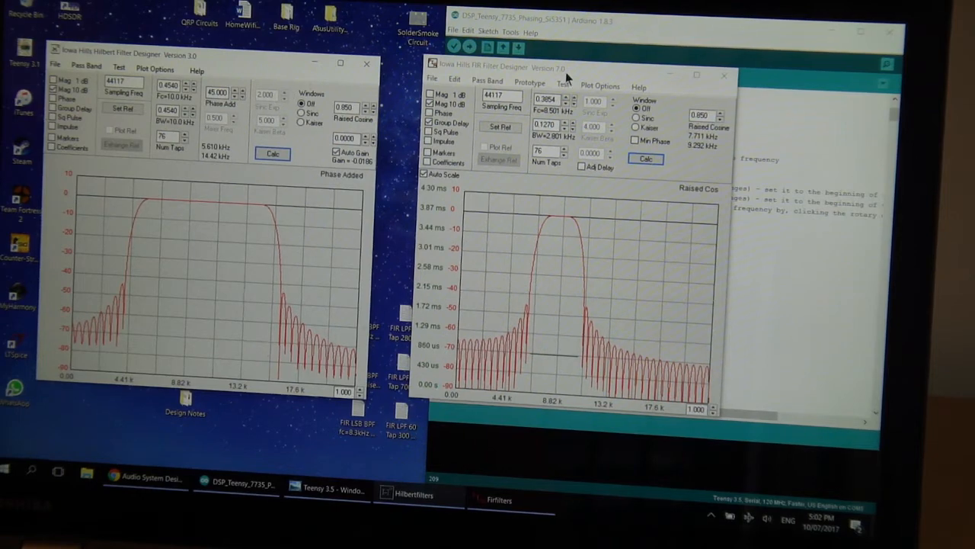
Step: Bring the FIR Filter Designer forward and set up the 76-tap Raised Cos low-pass filter
{"action": "left_click", "coordinate": [367, 63]}
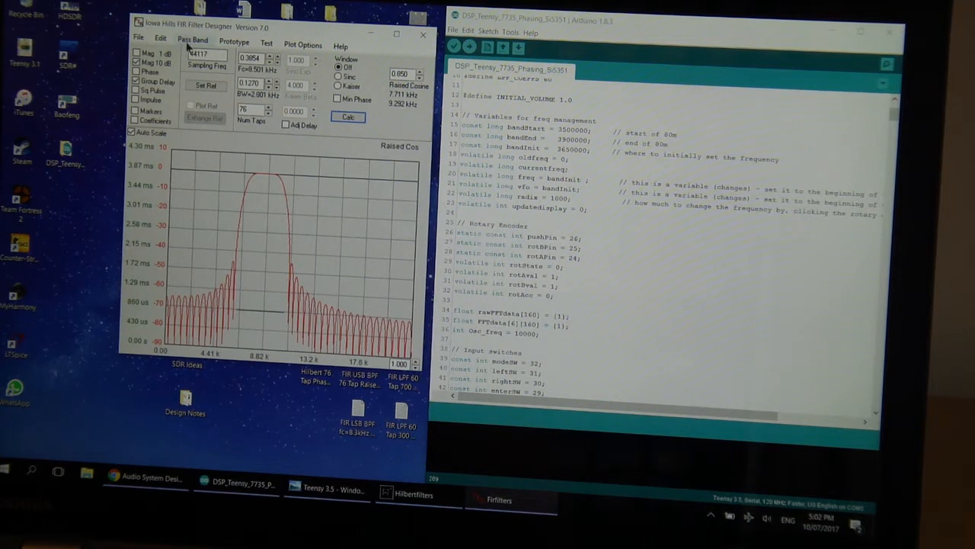
{"action": "left_click", "coordinate": [160, 37]}
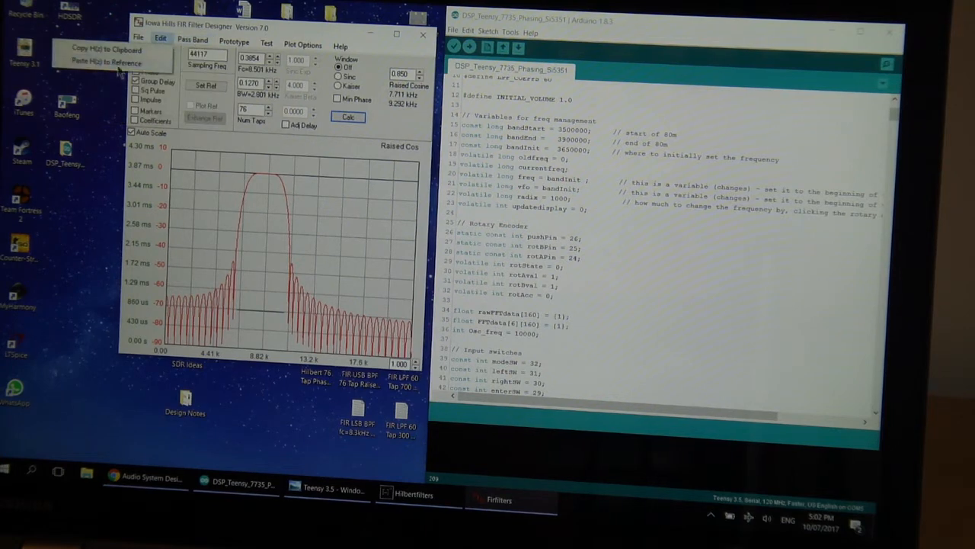
{"action": "left_click", "coordinate": [193, 40]}
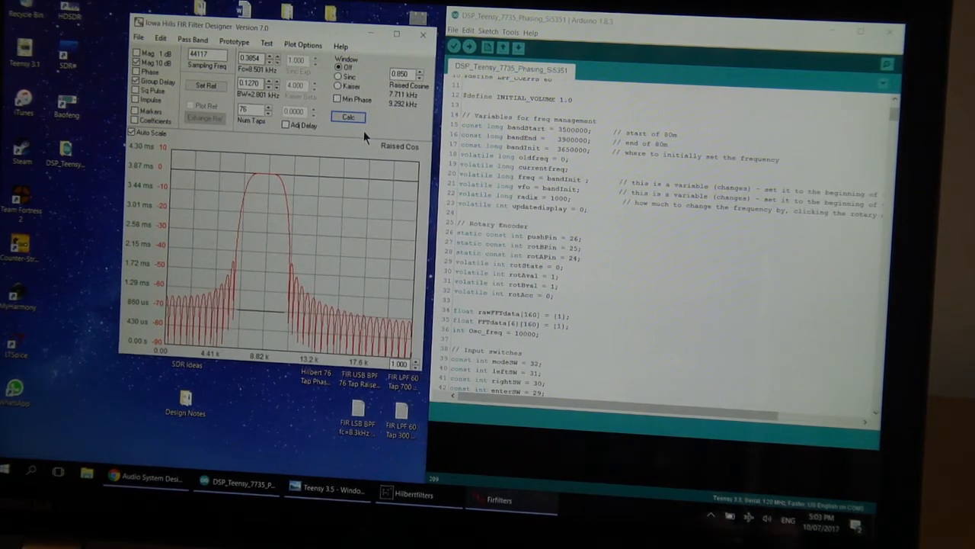
{"action": "mouse_move", "coordinate": [446, 140]}
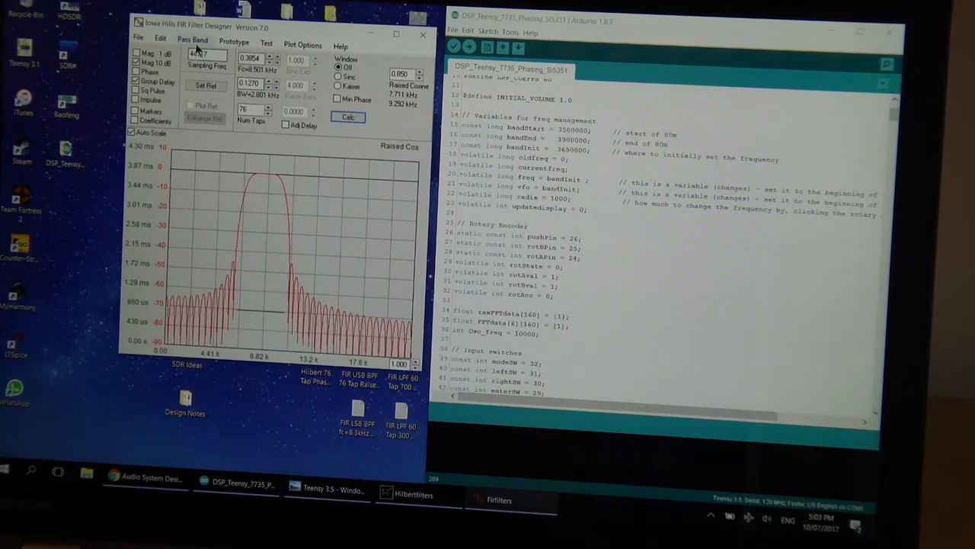
{"action": "left_click", "coordinate": [160, 38]}
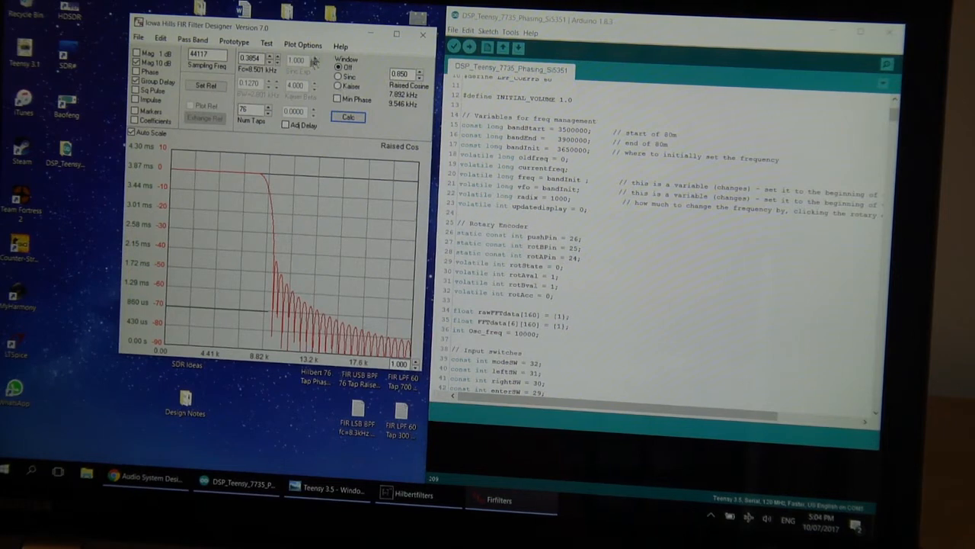
Step: Save the low-pass filter coefficients to a file via File > Save Coefficients
{"action": "left_click", "coordinate": [138, 36]}
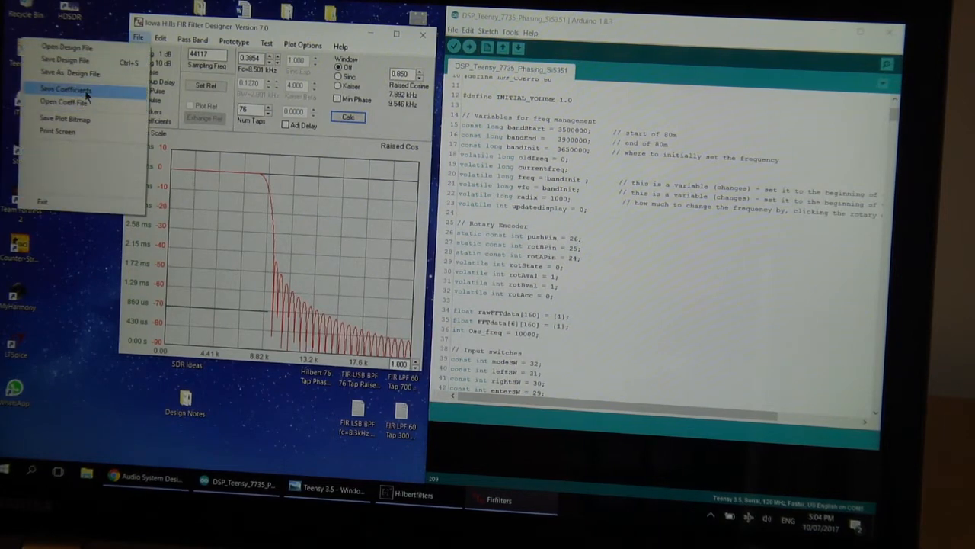
{"action": "left_click", "coordinate": [419, 36]}
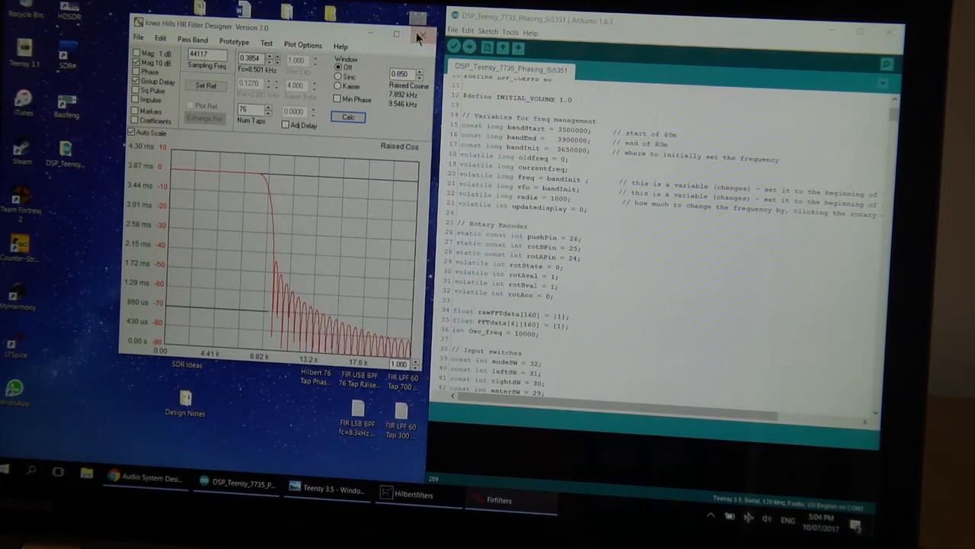
Step: Minimize the FIR Filter Designer and scroll the Teensy sketch down to setup()
{"action": "left_click", "coordinate": [420, 34]}
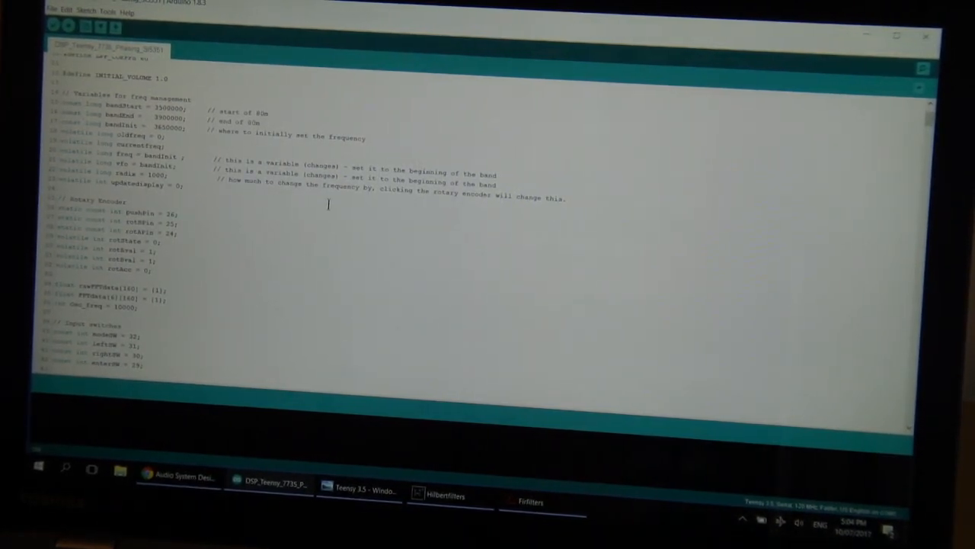
{"action": "scroll", "scroll_direction": "down", "scroll_amount": 3}
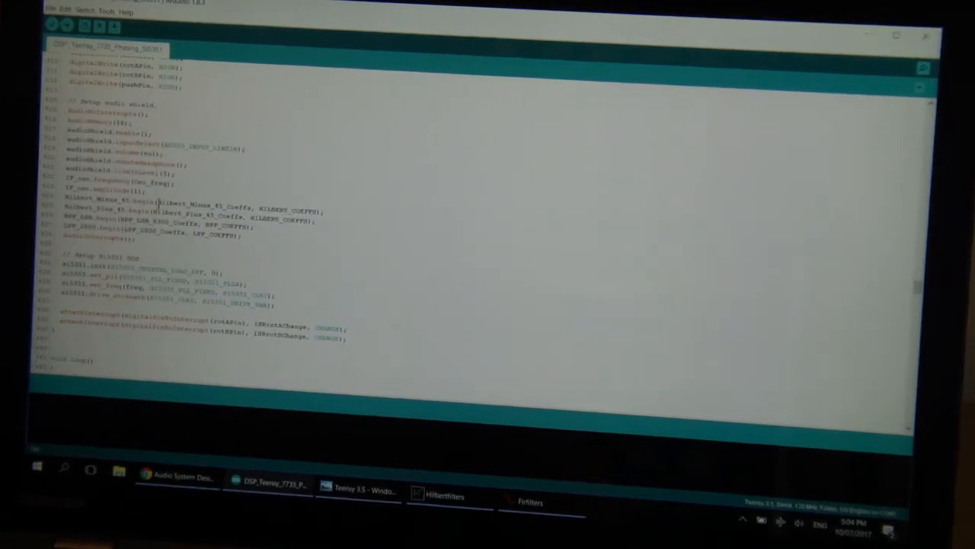
Step: Select the Hilbert_Minus_45 name in the sketch to reach its coefficient array
{"action": "double_click", "coordinate": [208, 207]}
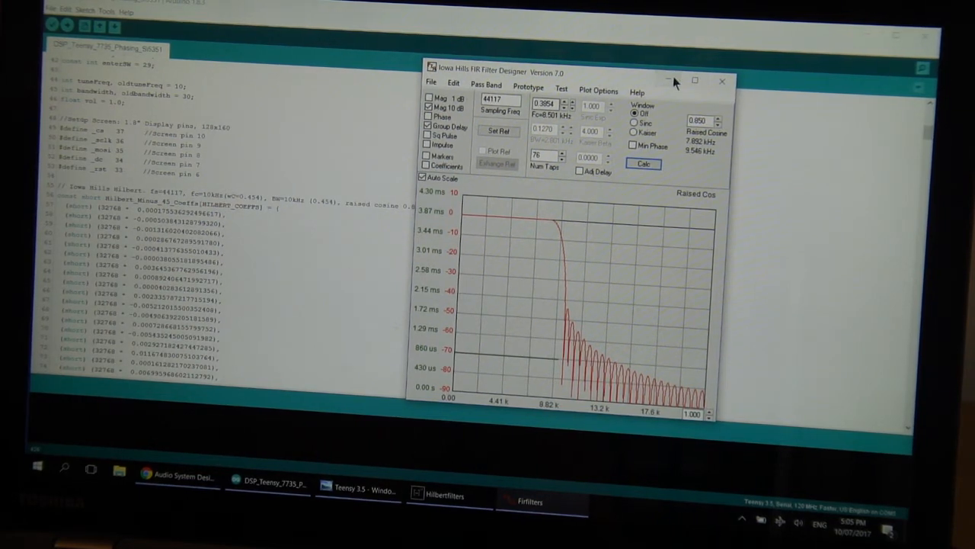
Step: Minimize the FIR Filter Designer again and scroll to the audio object and AudioConnection declarations
{"action": "left_click", "coordinate": [720, 81]}
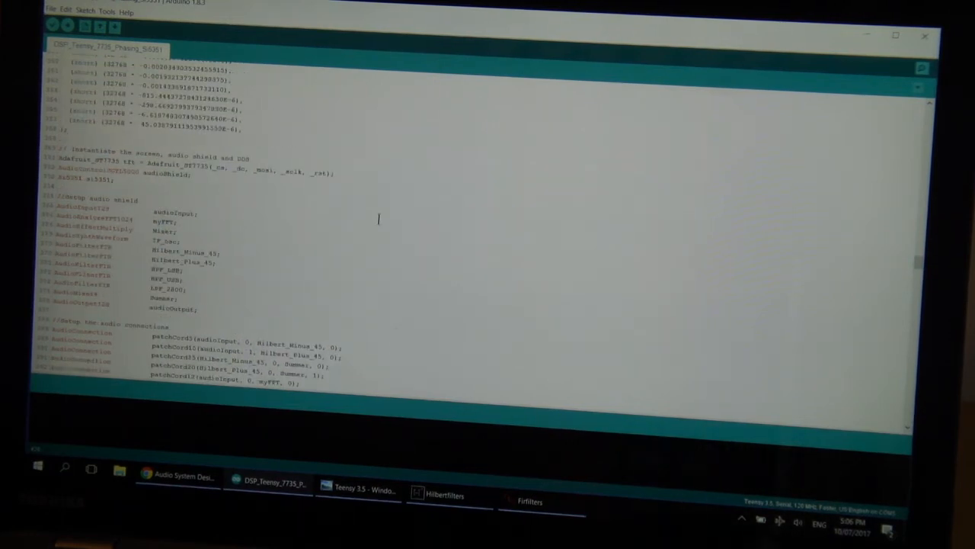
{"action": "scroll", "scroll_direction": "down", "scroll_amount": 3}
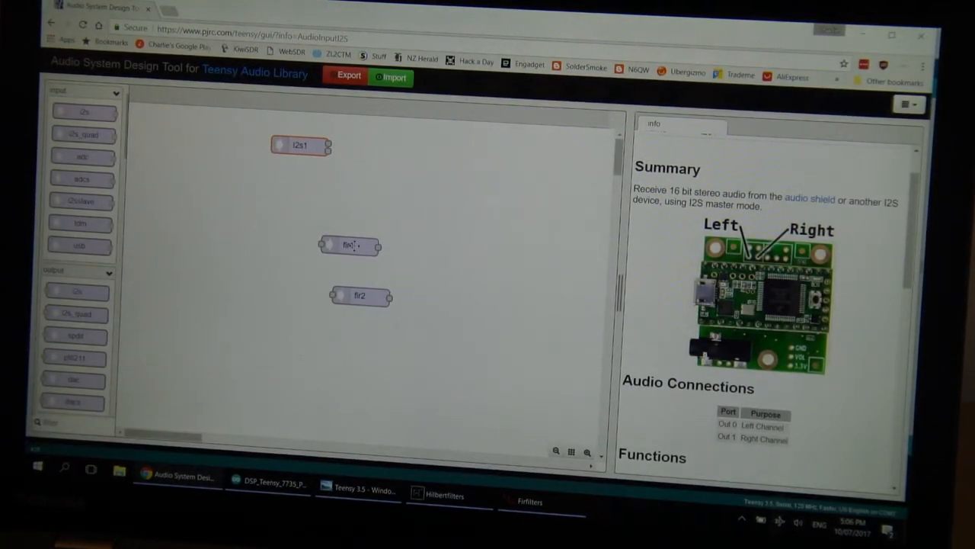
Step: Arrange fir1 and fir2 in a row and wire i2s1 into fir1 and fir1 into fir2
{"action": "left_click_drag", "start_coordinate": [349, 245], "coordinate": [418, 149]}
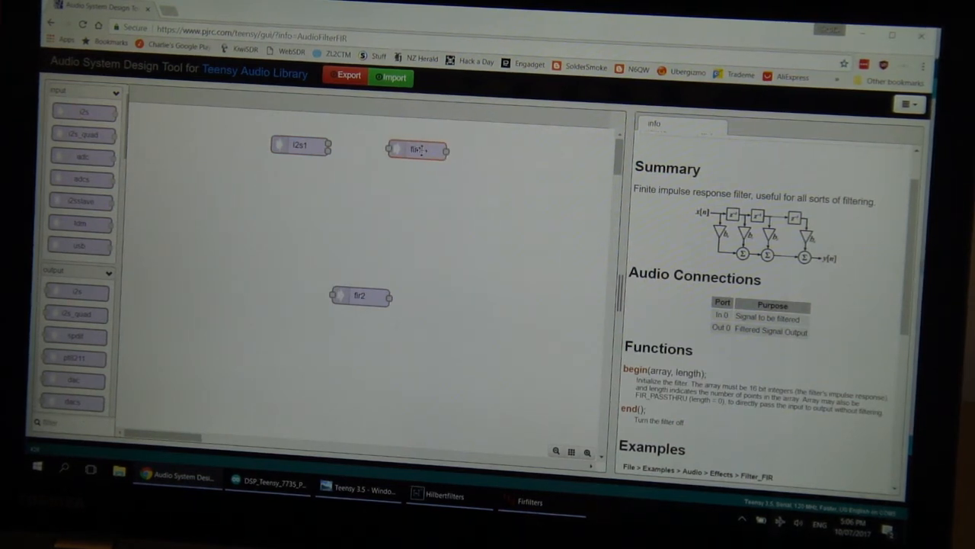
{"action": "left_click_drag", "start_coordinate": [330, 146], "coordinate": [391, 149]}
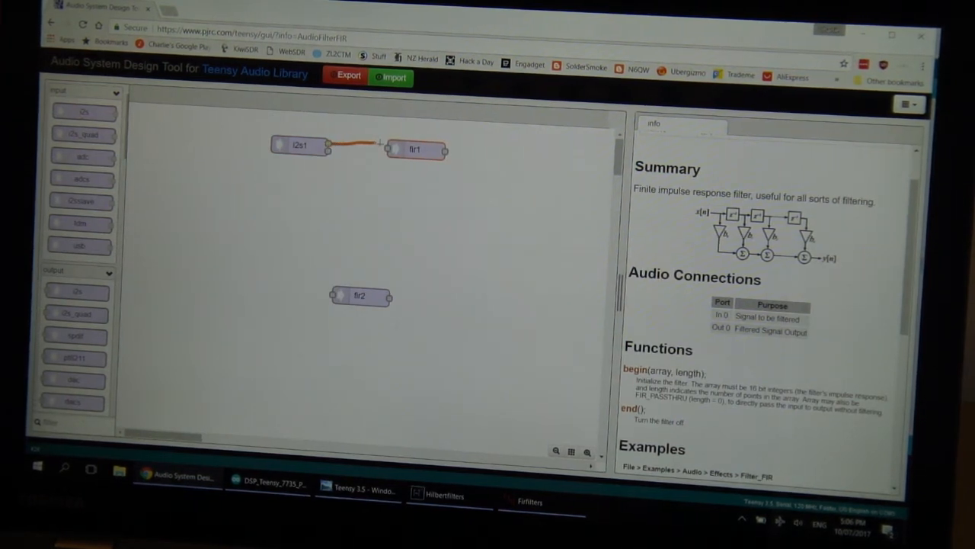
{"action": "left_click_drag", "start_coordinate": [360, 295], "coordinate": [465, 196]}
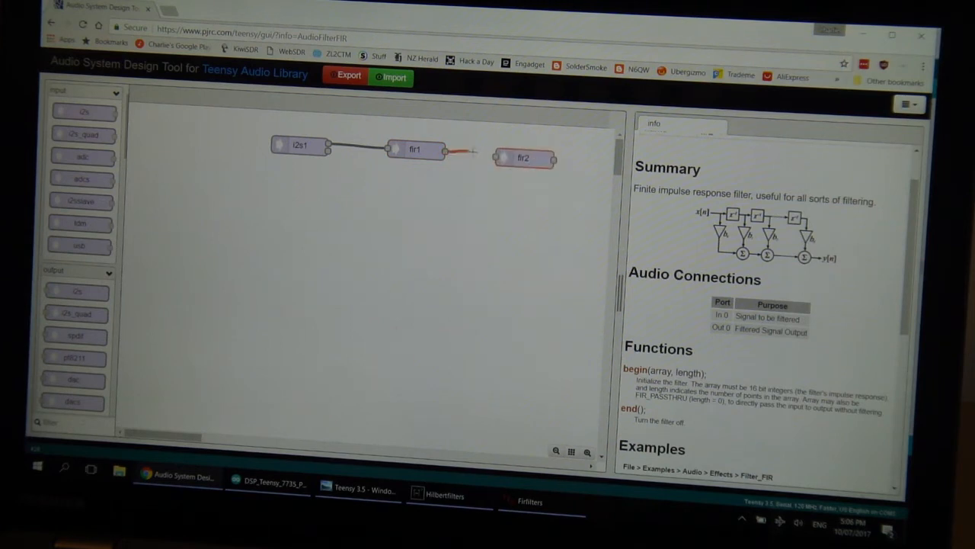
{"action": "left_click_drag", "start_coordinate": [438, 149], "coordinate": [503, 157]}
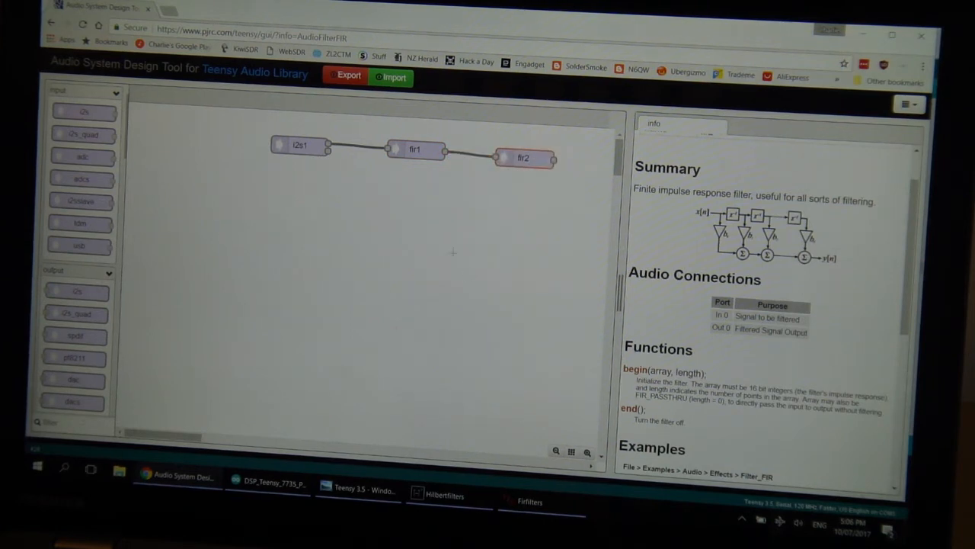
Step: Export the generated Arduino code for the design, review it, and close the dialog
{"action": "left_click", "coordinate": [348, 75]}
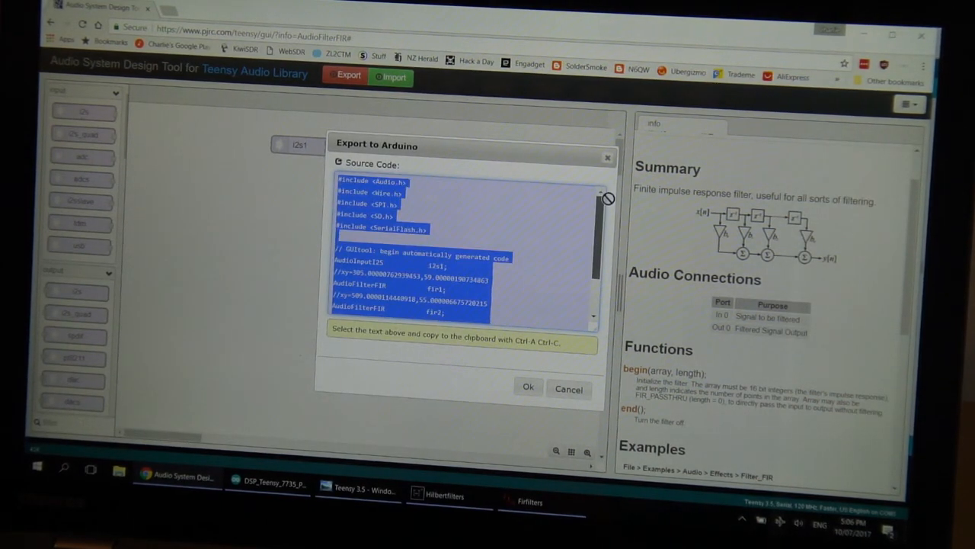
{"action": "scroll", "scroll_direction": "down", "scroll_amount": 3}
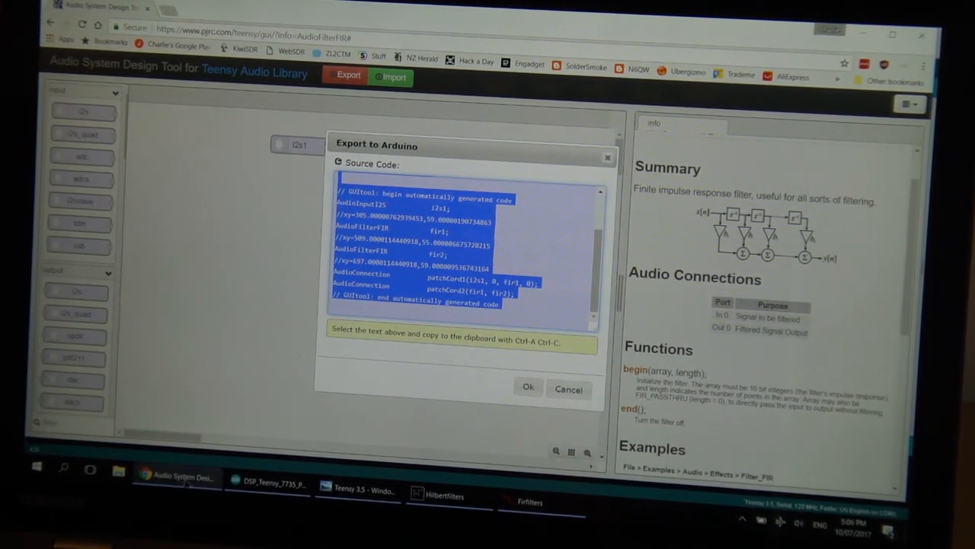
{"action": "left_click", "coordinate": [267, 483]}
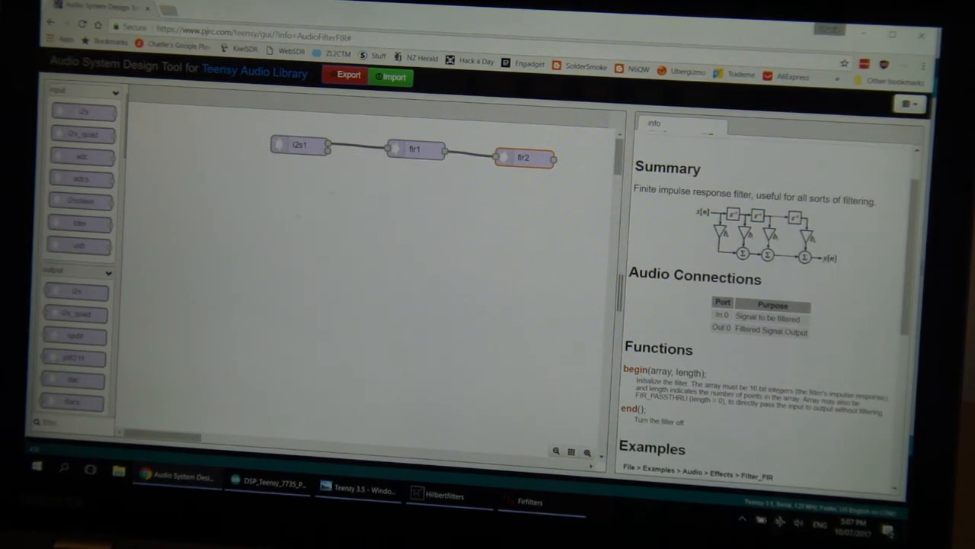
Step: Bring the Arduino IDE with the Teensy sketch to the front from the taskbar
{"action": "left_click", "coordinate": [272, 480]}
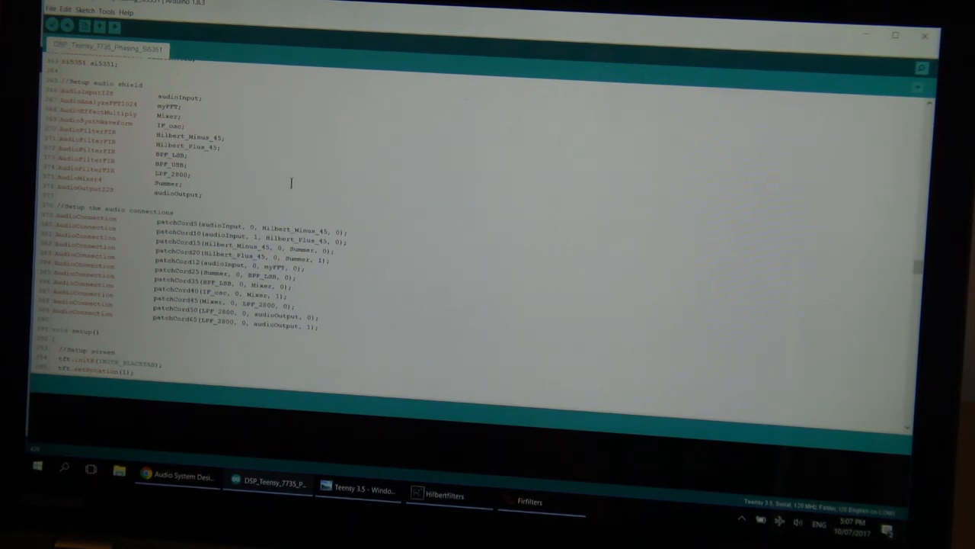
{"action": "mouse_move", "coordinate": [149, 458]}
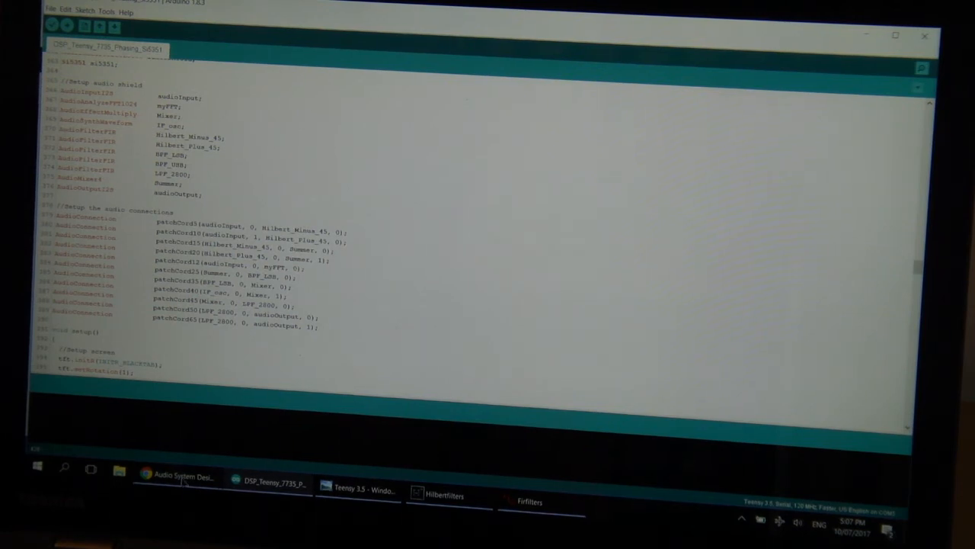
Step: Return to the Audio Design Tool and place an fft256 analyser block on the canvas
{"action": "left_click", "coordinate": [183, 477]}
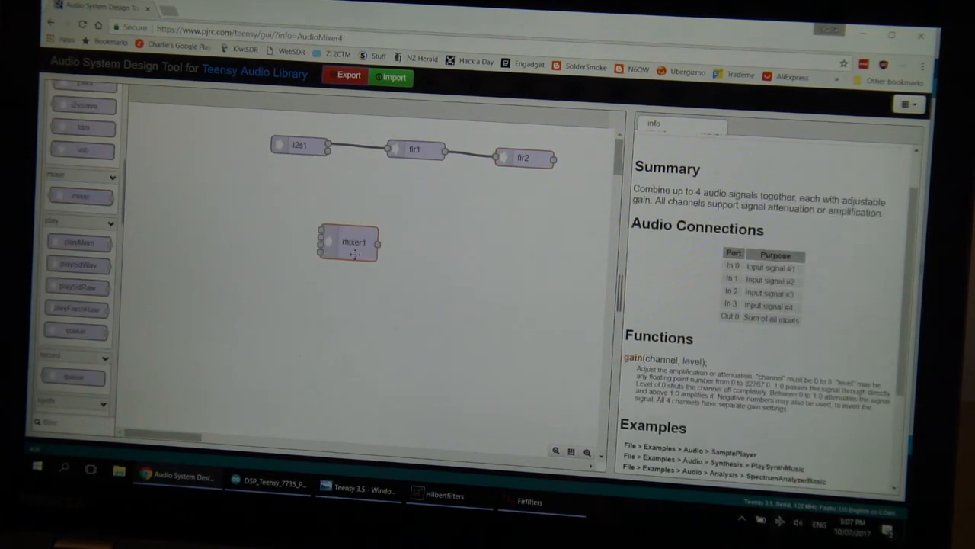
{"action": "scroll", "scroll_direction": "down", "scroll_amount": 3}
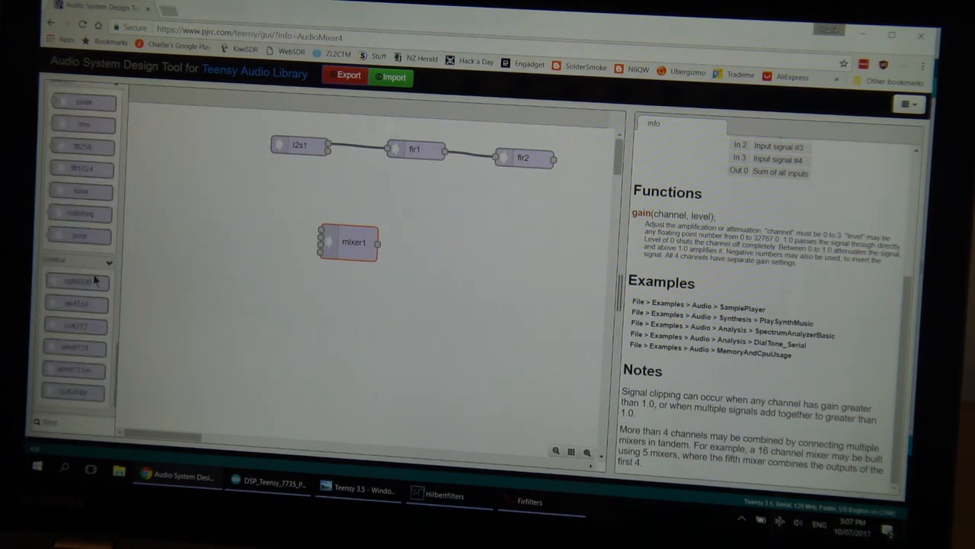
{"action": "scroll", "scroll_direction": "down", "scroll_amount": 3}
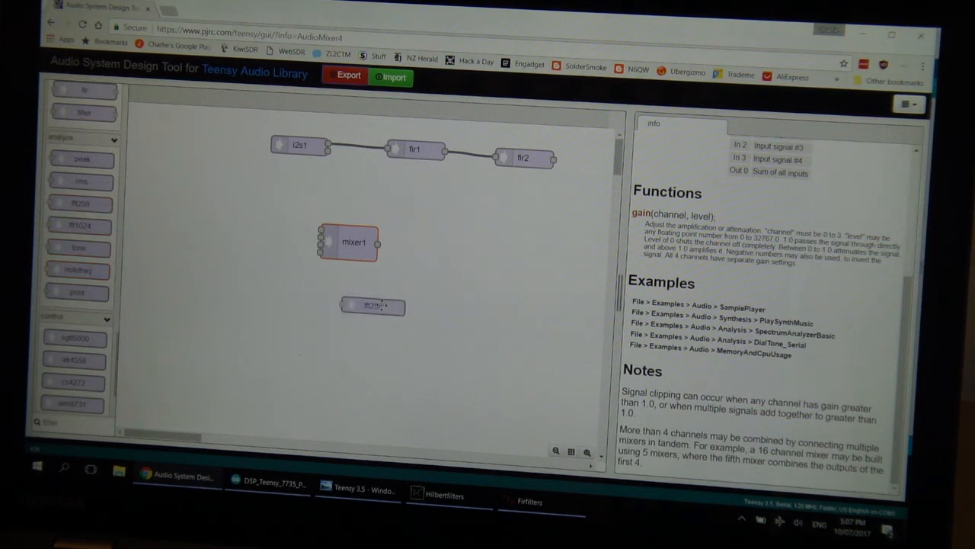
{"action": "left_click", "coordinate": [373, 305]}
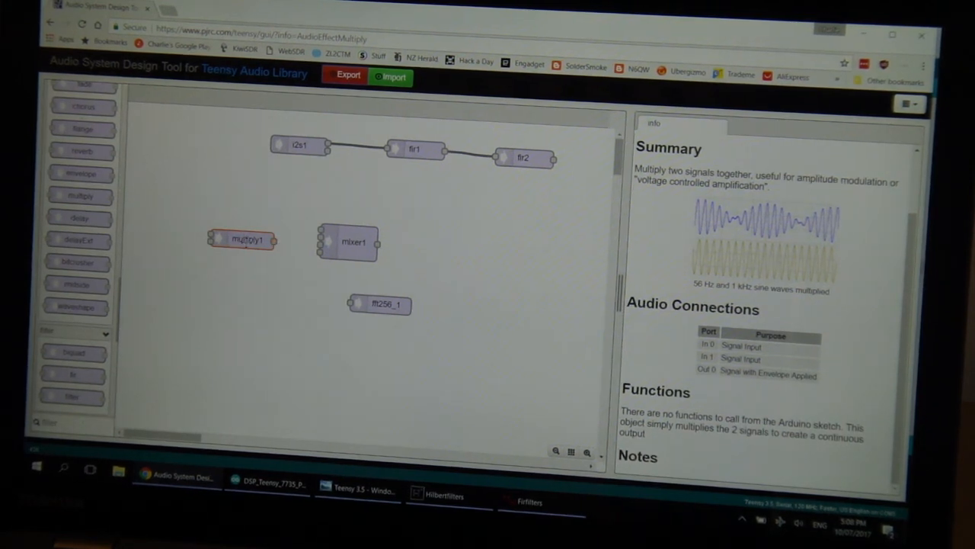
Step: Move mixer1 up near the filter chain and show multiply1's properties
{"action": "left_click_drag", "start_coordinate": [352, 243], "coordinate": [395, 200]}
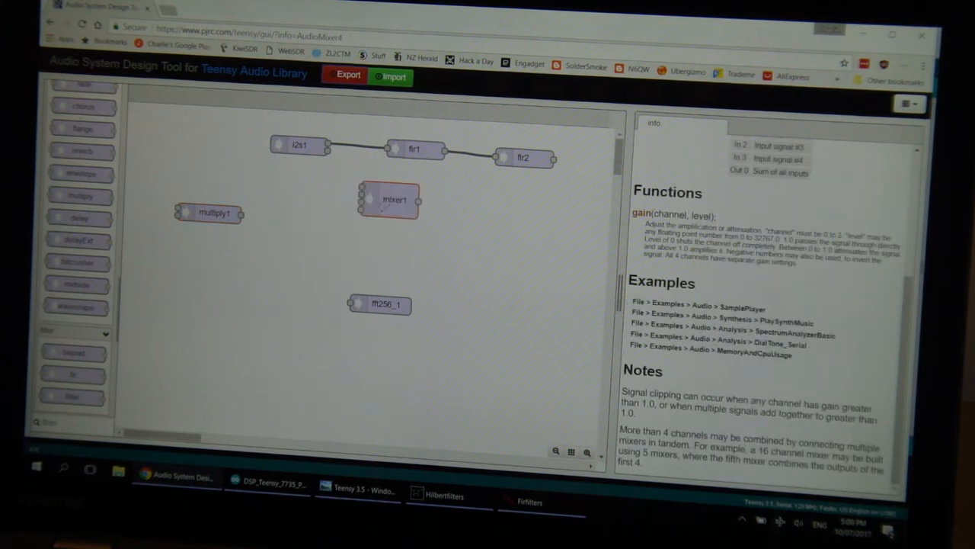
{"action": "left_click", "coordinate": [215, 213]}
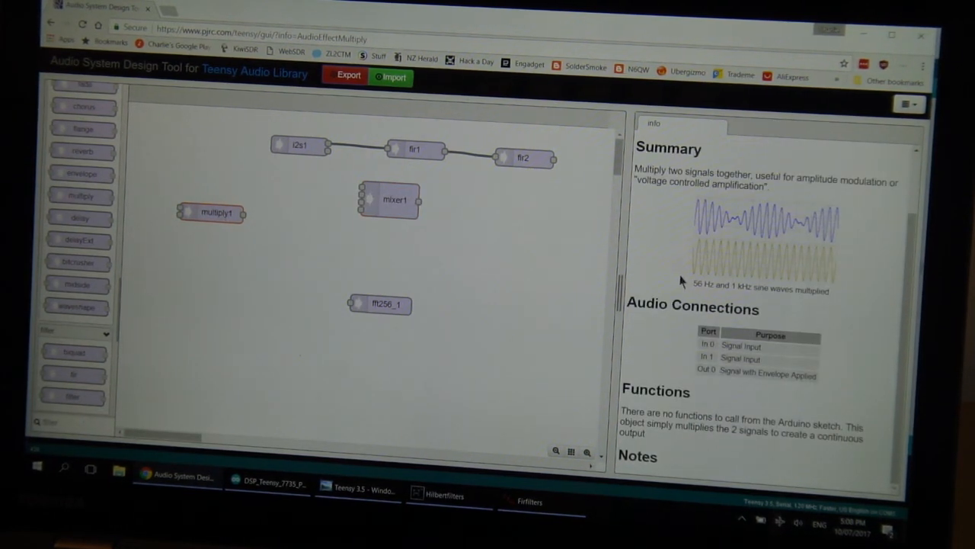
{"action": "left_click", "coordinate": [215, 211]}
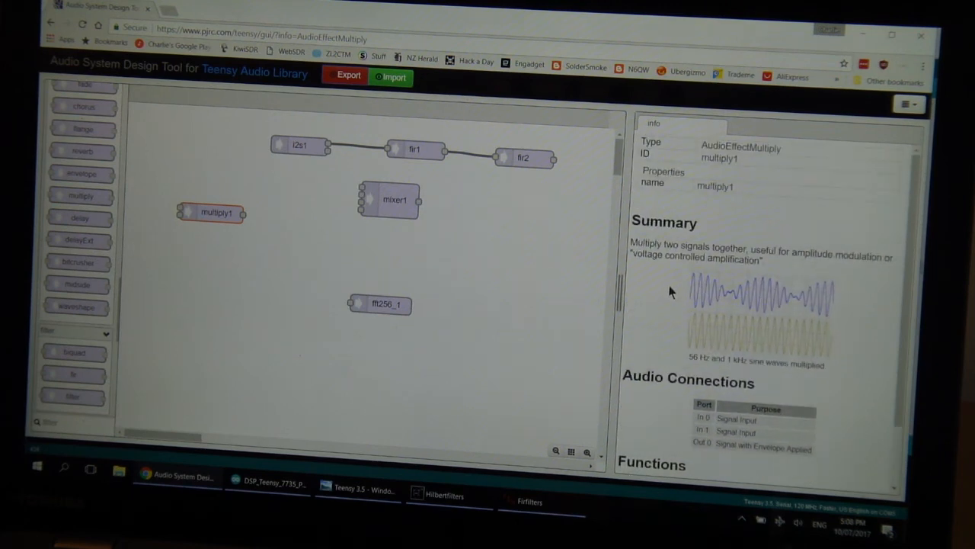